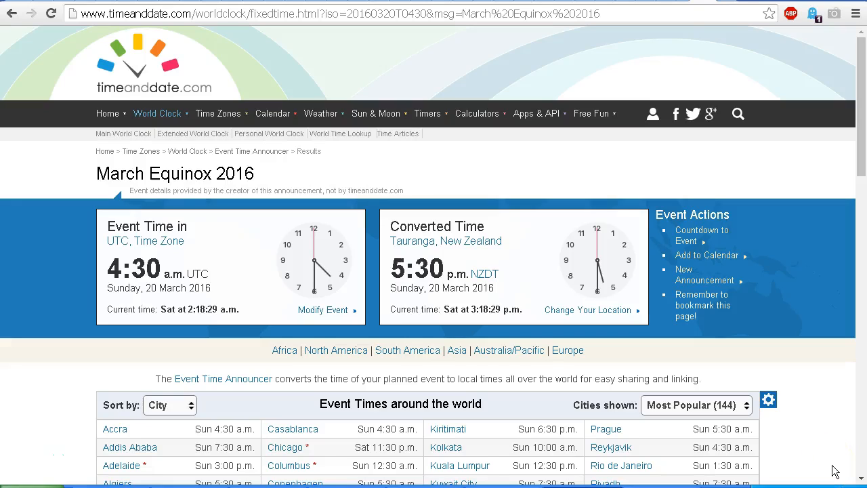
mouse_move(834, 472)
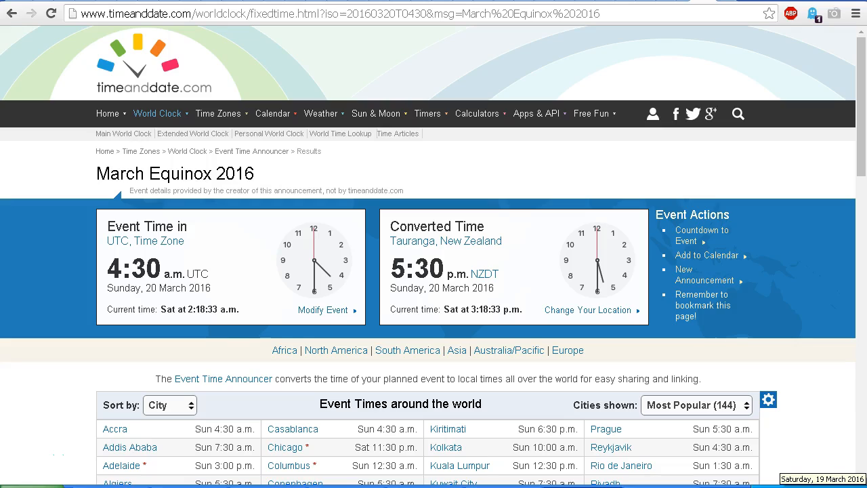
mouse_move(834, 431)
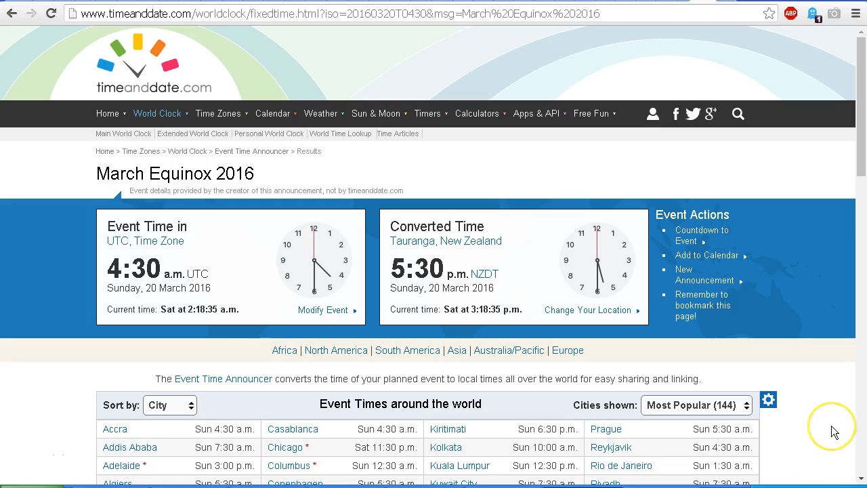
mouse_move(835, 431)
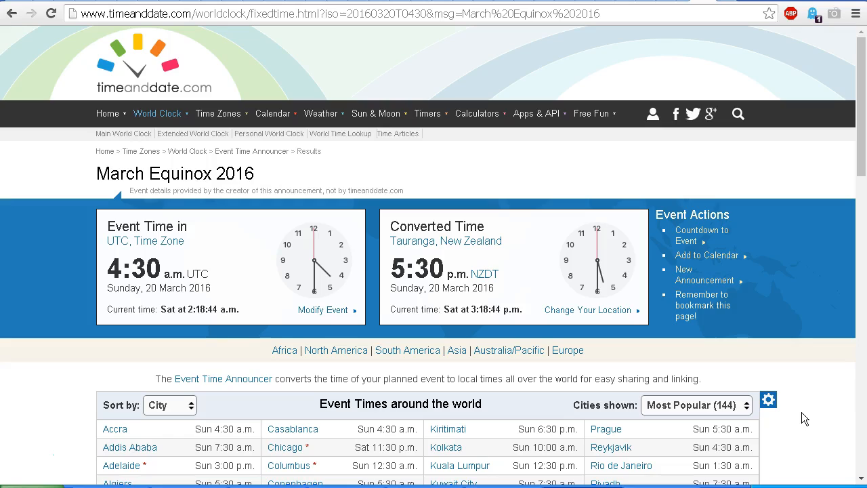
mouse_move(816, 428)
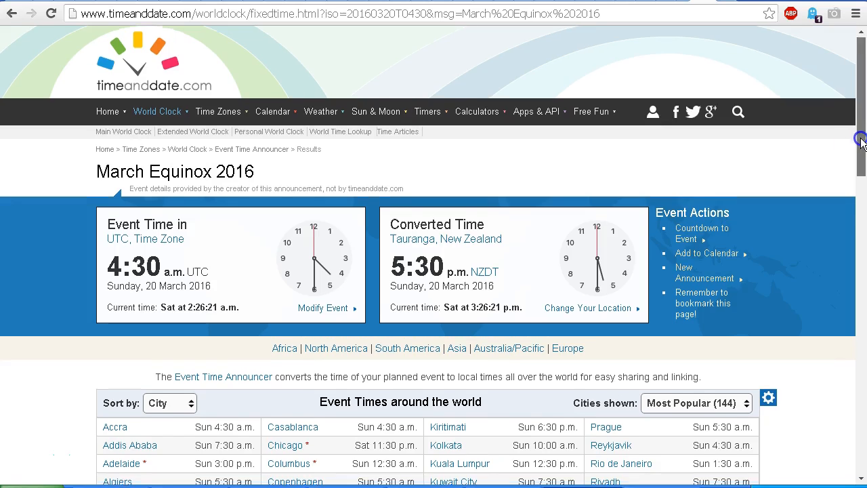
Scroll down to the March equinox event times table for cities around the world.
scroll(down, 3)
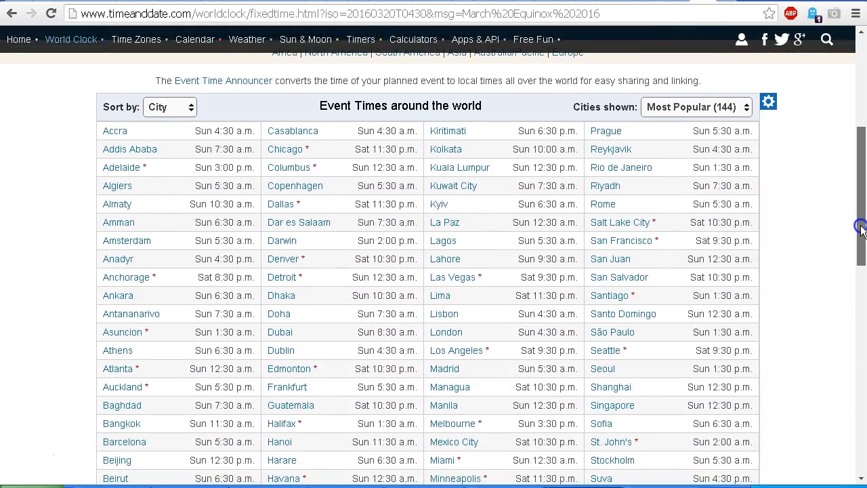
scroll(down, 3)
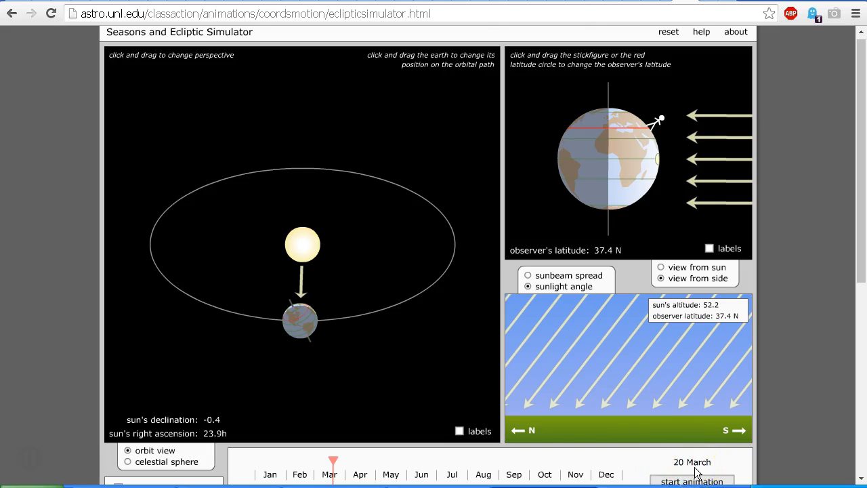
mouse_move(328, 359)
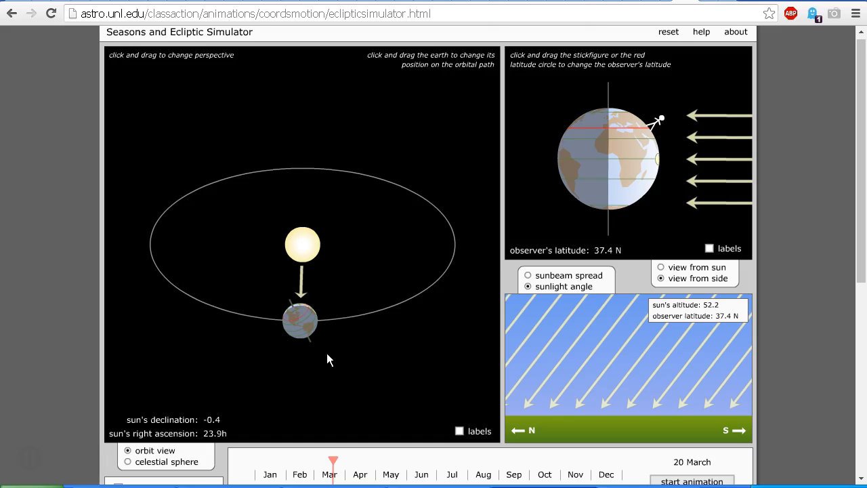
Sweep Earth's date from March through July, October and December, then back to the June solstice.
click(333, 458)
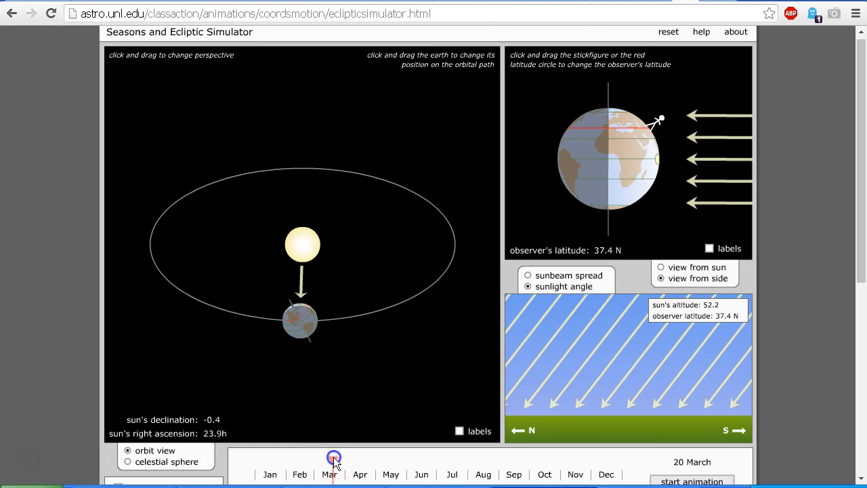
drag(332, 458, 382, 458)
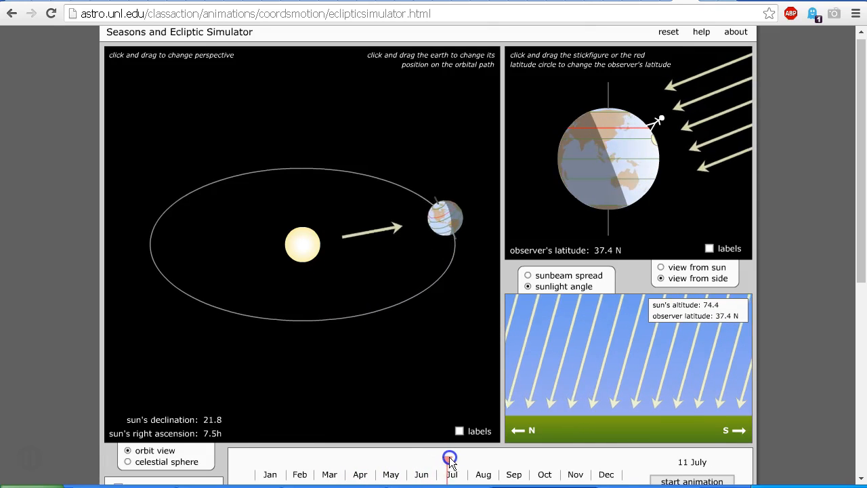
drag(450, 458, 489, 458)
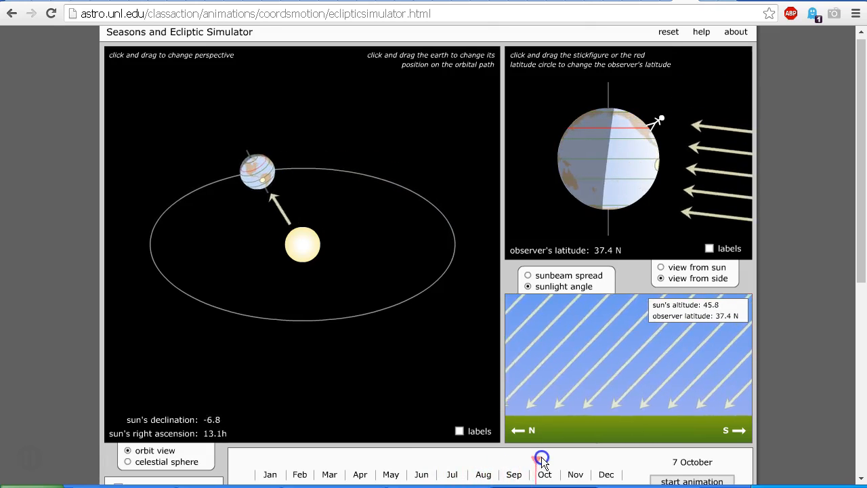
drag(542, 458, 591, 458)
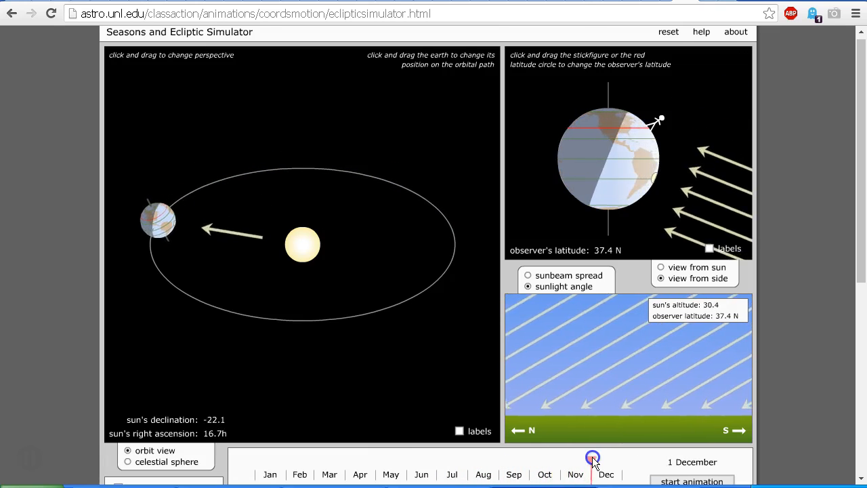
drag(592, 458, 540, 458)
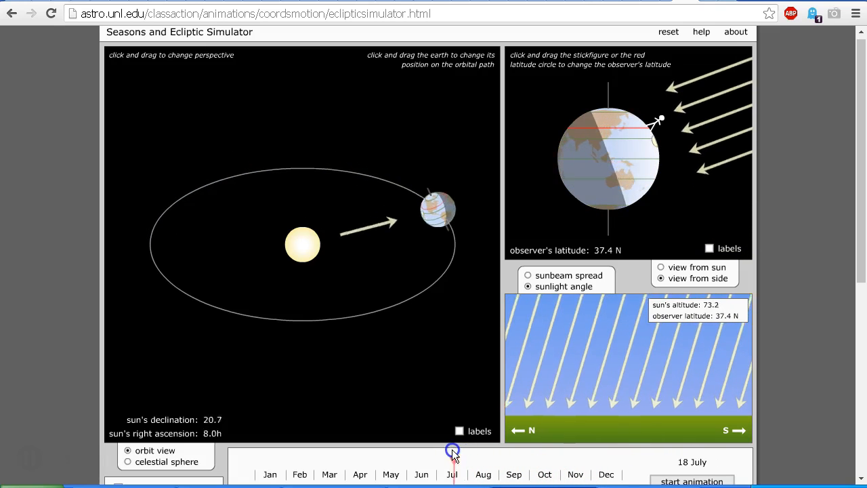
drag(452, 452, 427, 452)
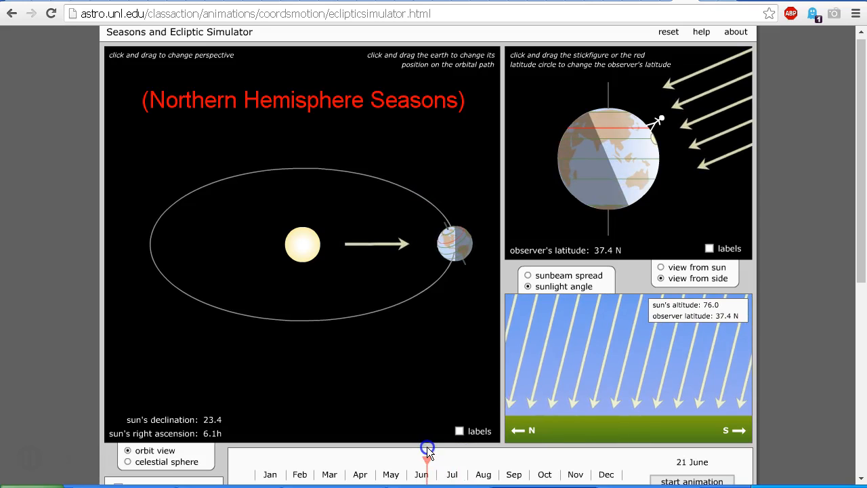
Advance the date through late November to the December solstice, then return to 18 March.
drag(425, 453, 477, 452)
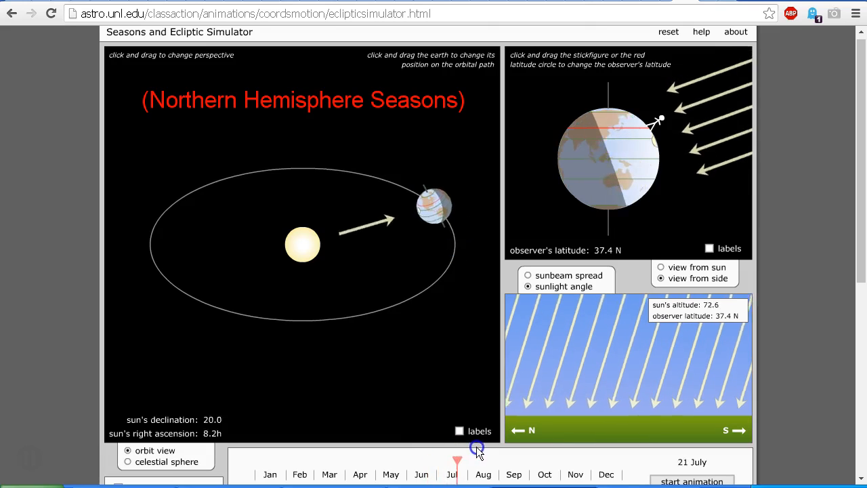
drag(458, 464, 583, 464)
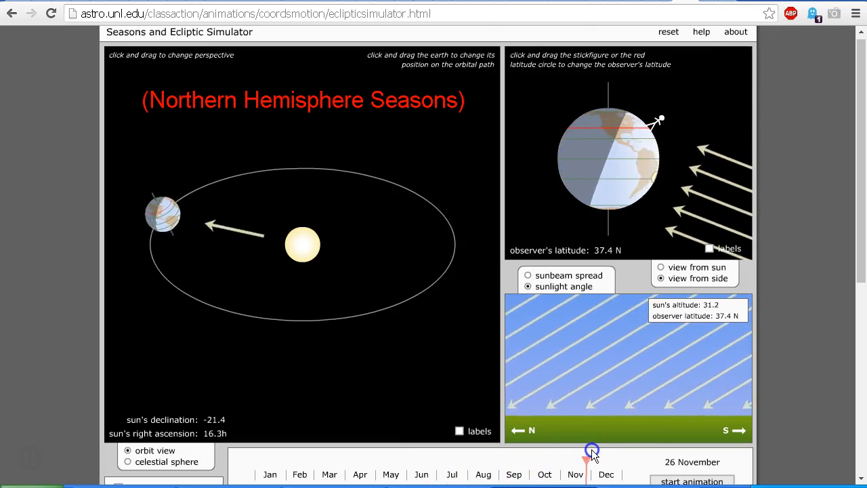
drag(594, 449, 610, 450)
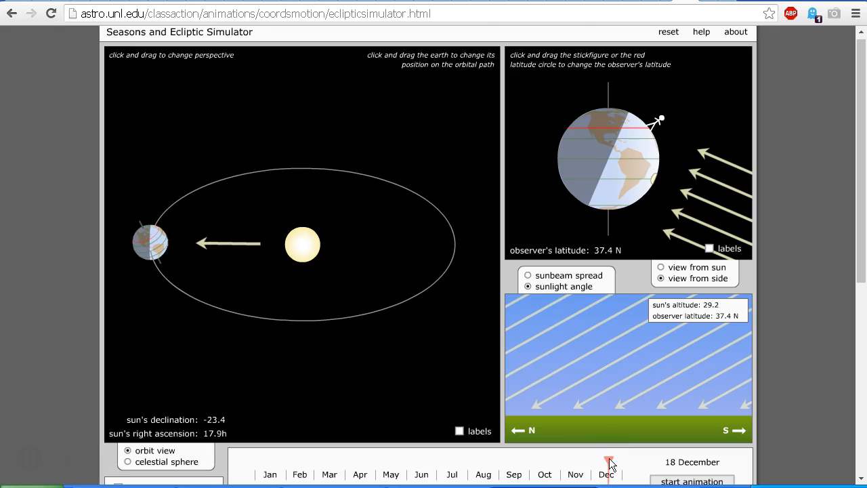
click(609, 459)
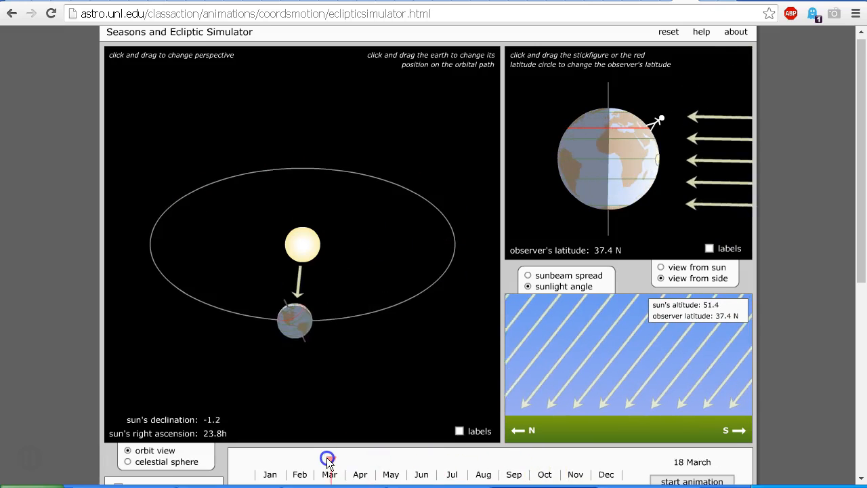
drag(328, 458, 330, 458)
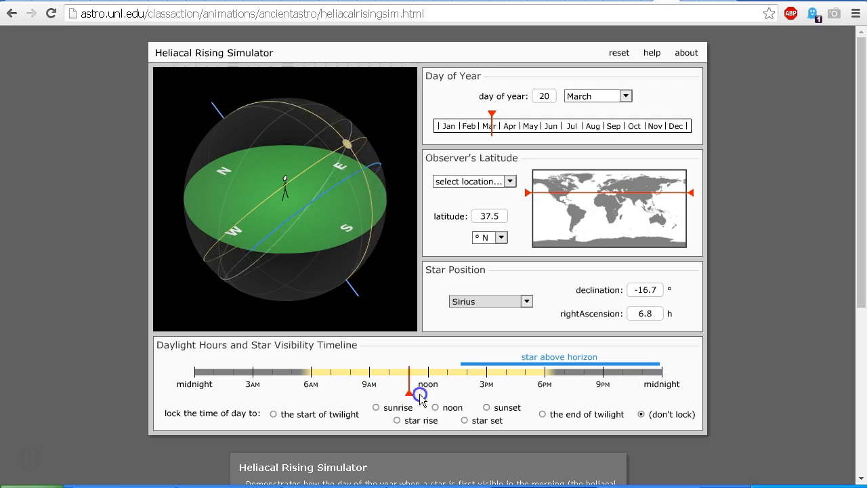
Move the daylight timeline marker from noon to about 6 AM sunrise on 20 March.
drag(421, 394, 531, 394)
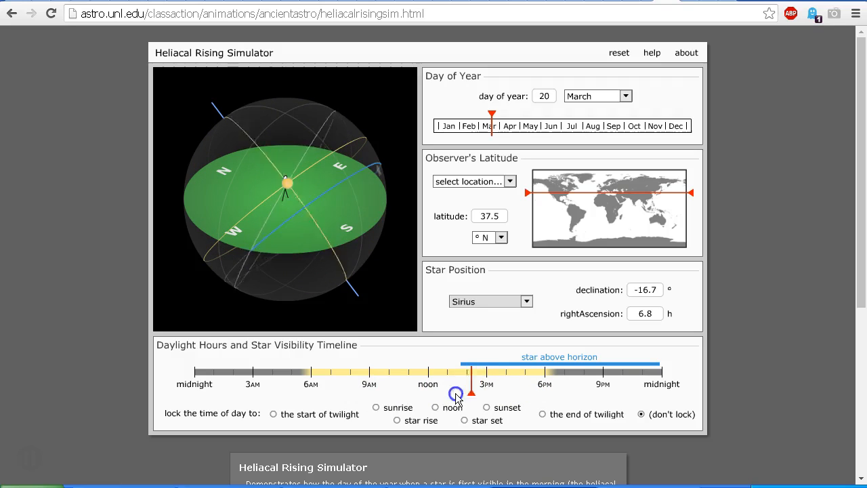
drag(455, 393, 313, 393)
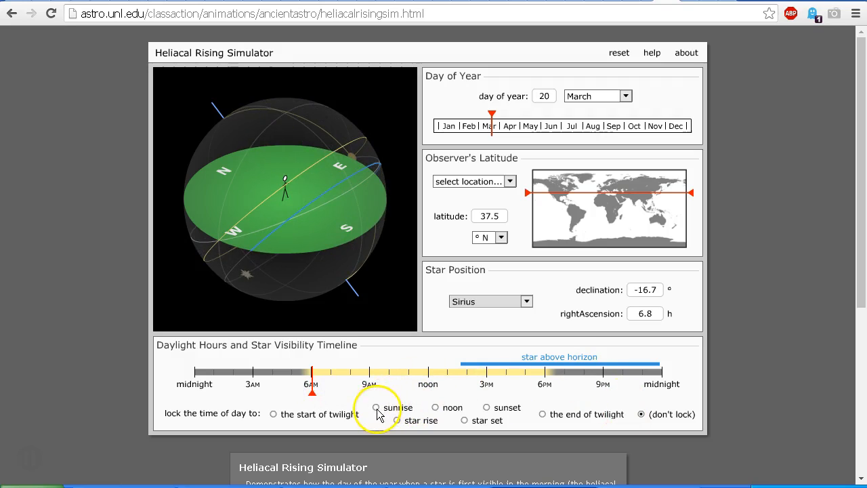
Lock the time to sunrise, sweep the date through April and November, and return to 22 March.
click(376, 407)
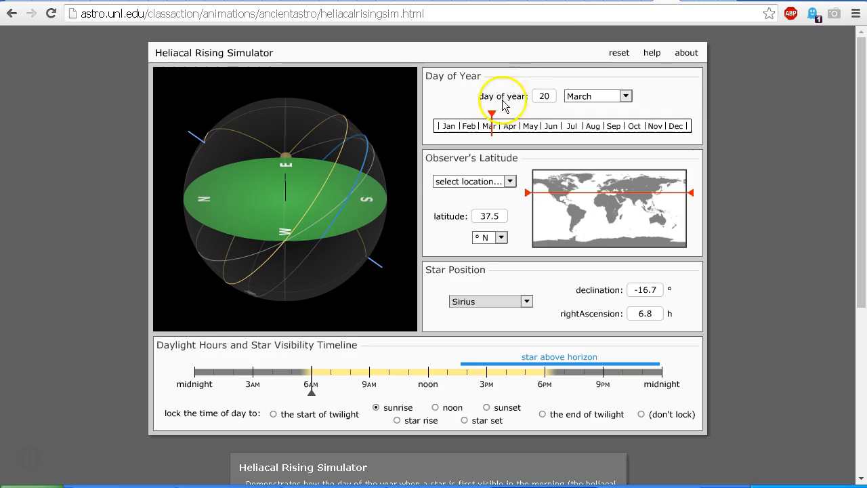
drag(490, 114, 509, 114)
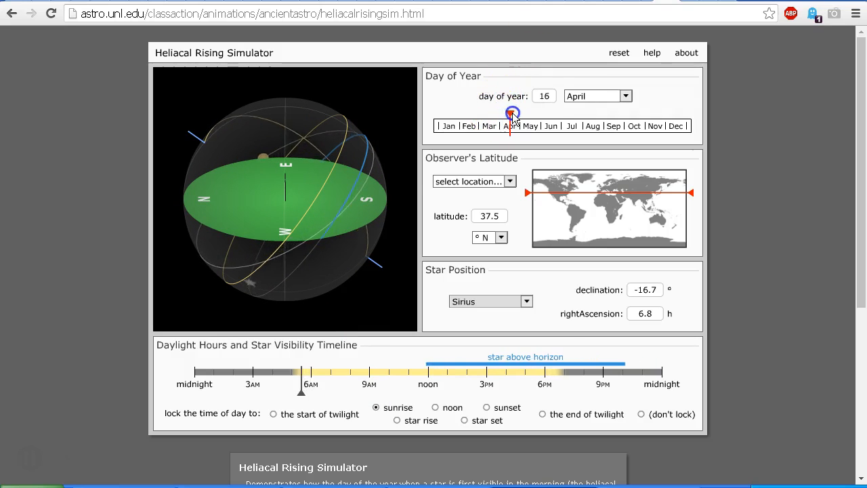
drag(510, 114, 553, 114)
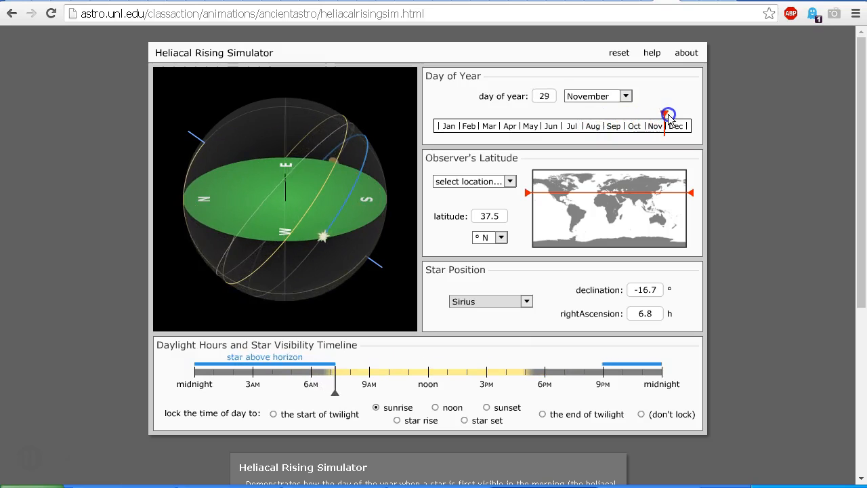
drag(666, 114, 637, 114)
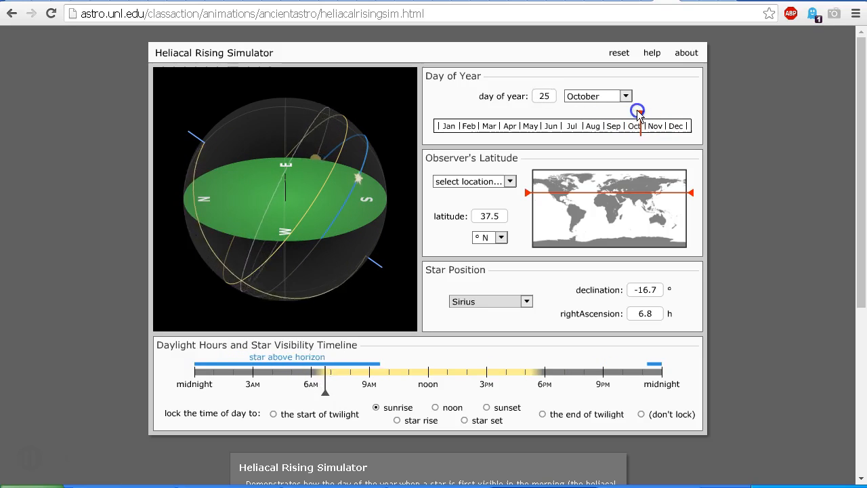
drag(637, 111, 613, 111)
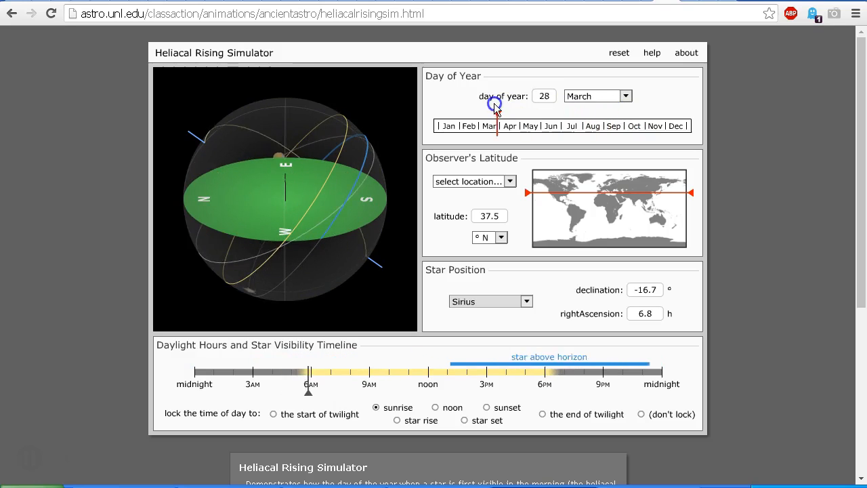
drag(496, 106, 495, 110)
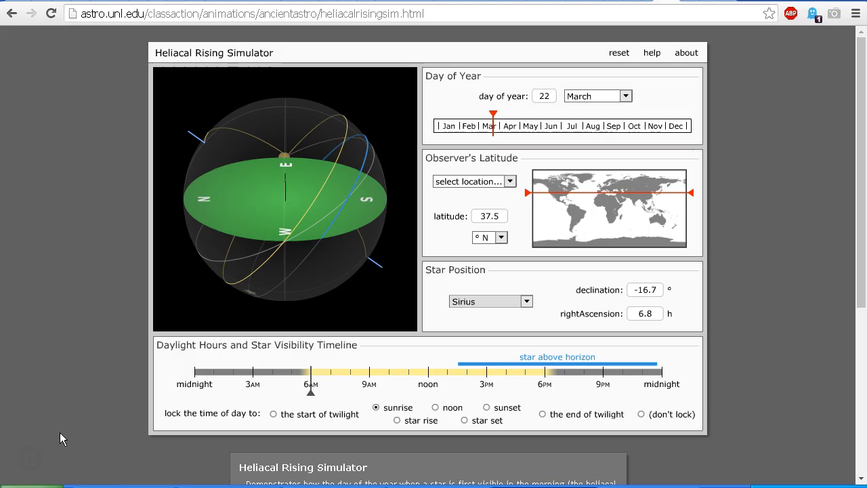
On March 20, sweep the observer's latitude south and north, settling near 37.7° S.
drag(493, 113, 488, 114)
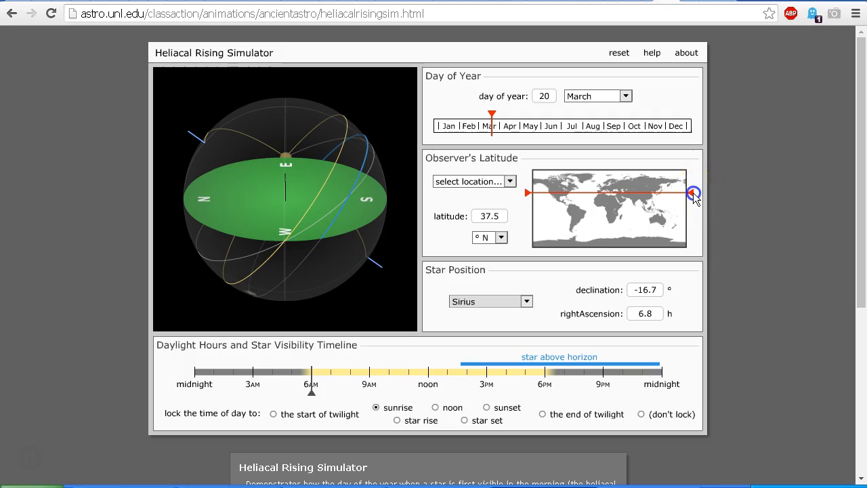
drag(694, 192, 694, 220)
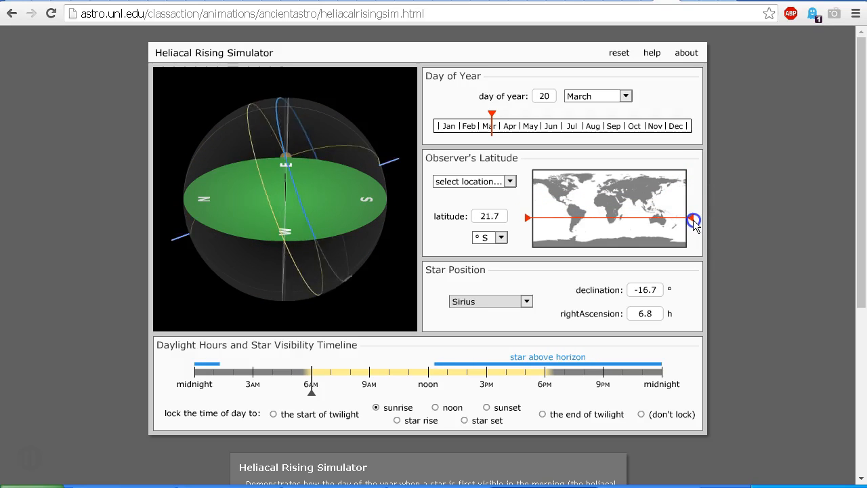
drag(694, 222, 694, 236)
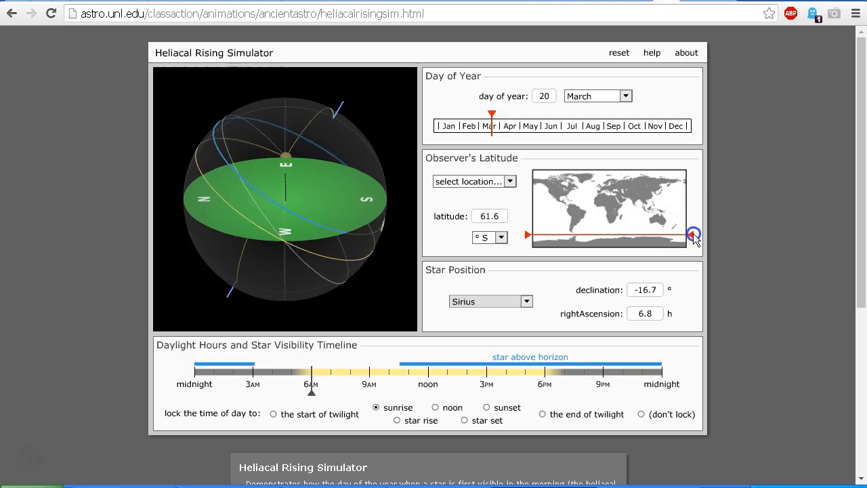
drag(694, 233, 694, 192)
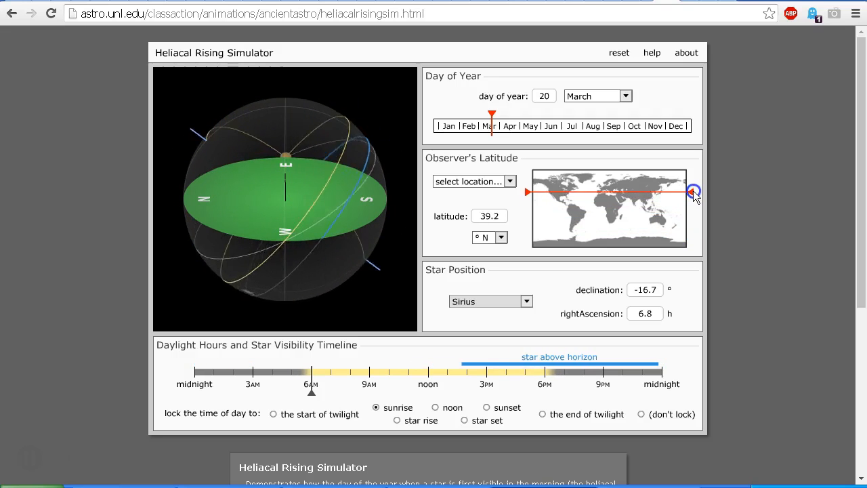
drag(694, 193, 694, 200)
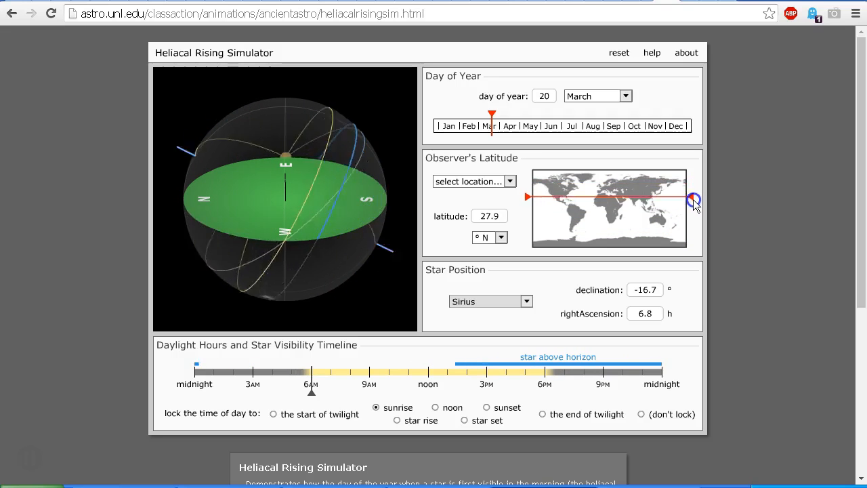
drag(694, 199, 693, 230)
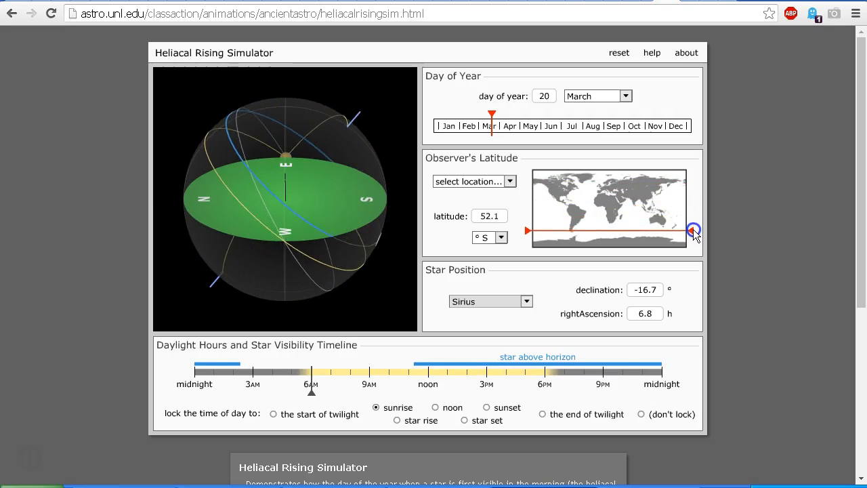
drag(692, 229, 693, 227)
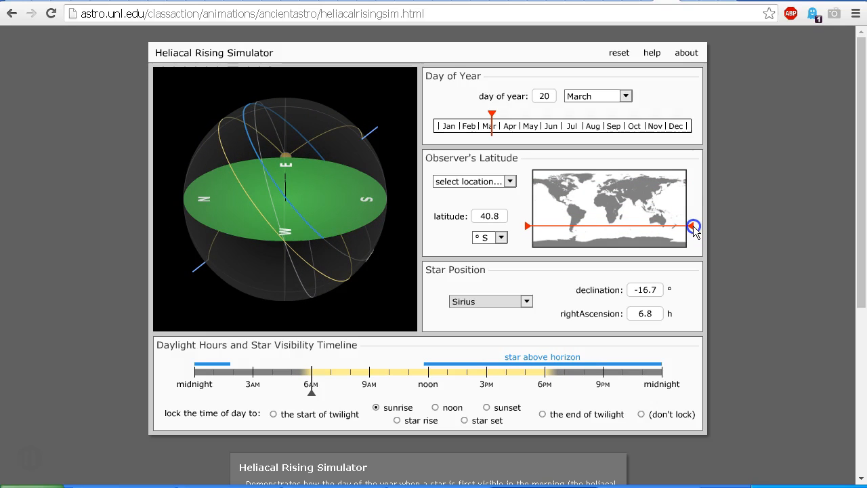
drag(693, 224, 694, 225)
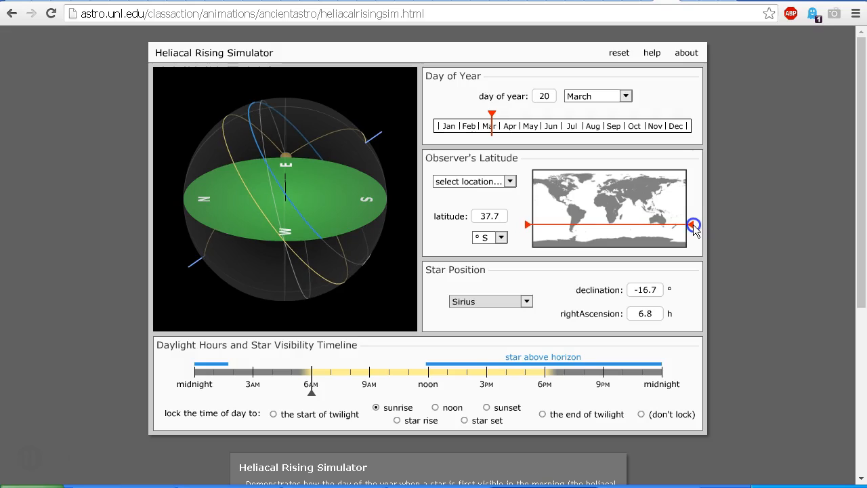
mouse_move(496, 170)
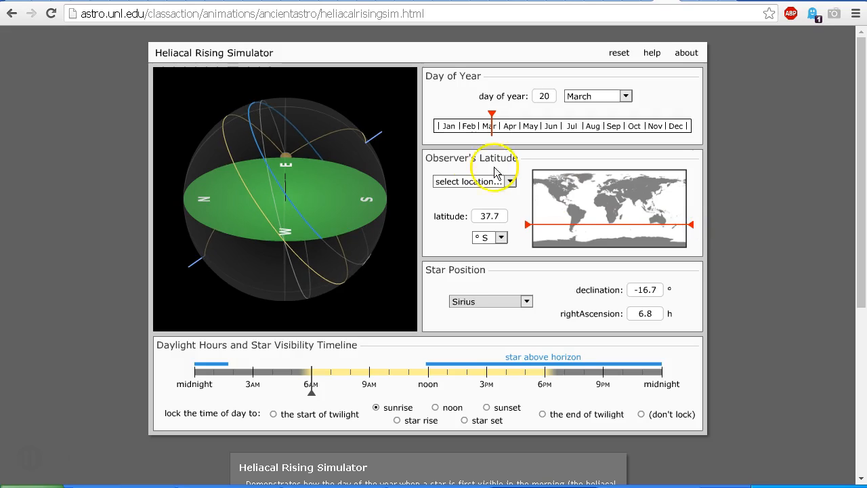
mouse_move(295, 168)
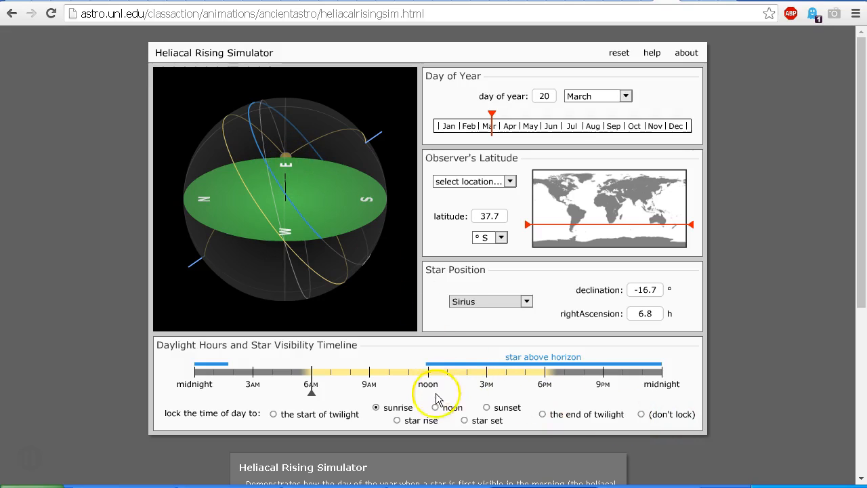
Lock the time to sunset and sweep latitude north and south, ending near 16.8° S.
click(488, 406)
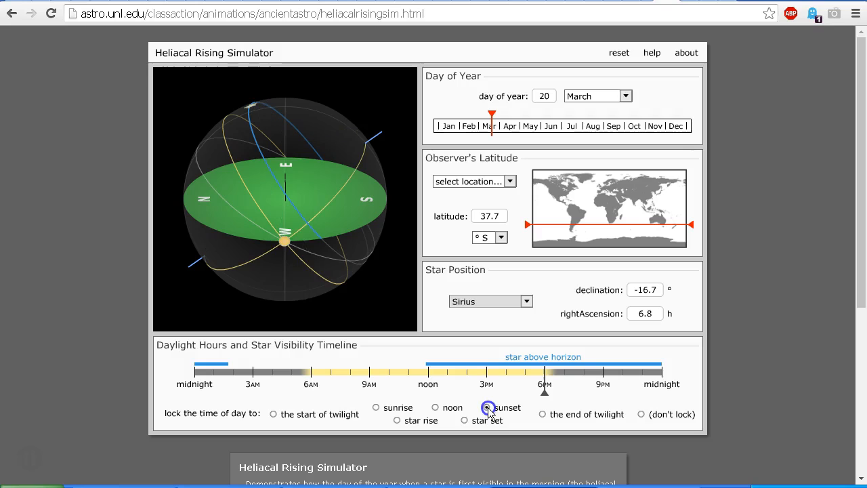
click(487, 407)
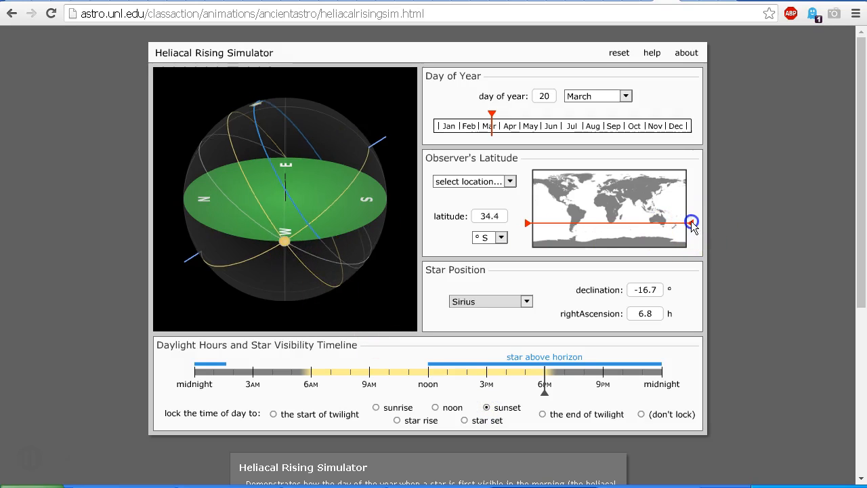
drag(691, 223, 691, 192)
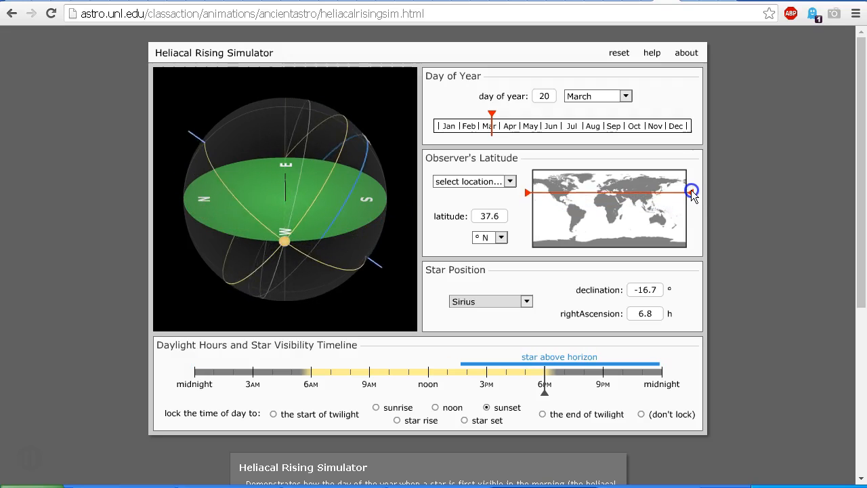
drag(691, 192, 691, 181)
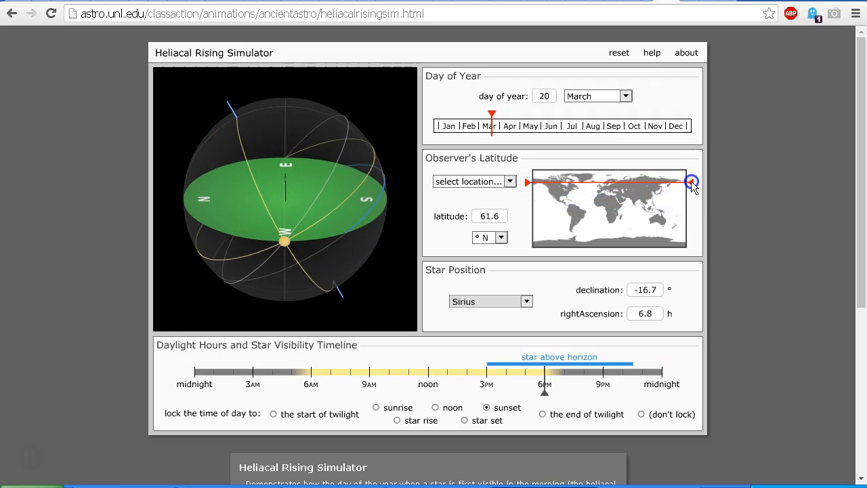
drag(692, 181, 692, 217)
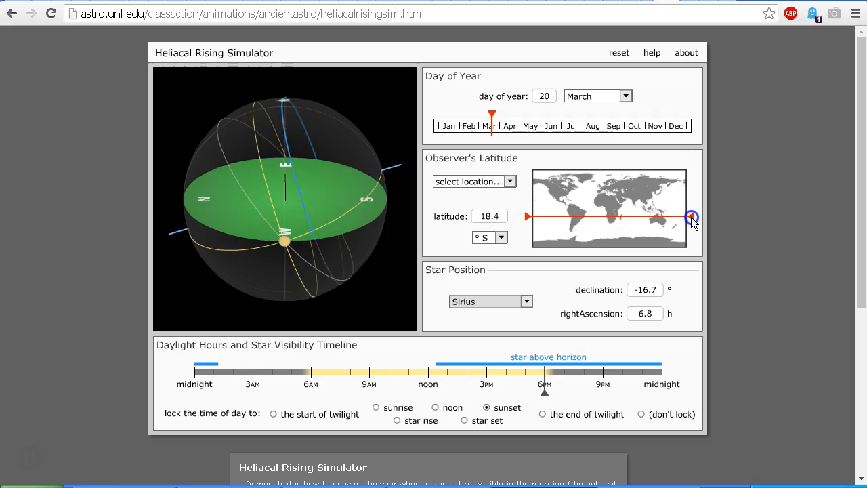
drag(691, 219, 691, 210)
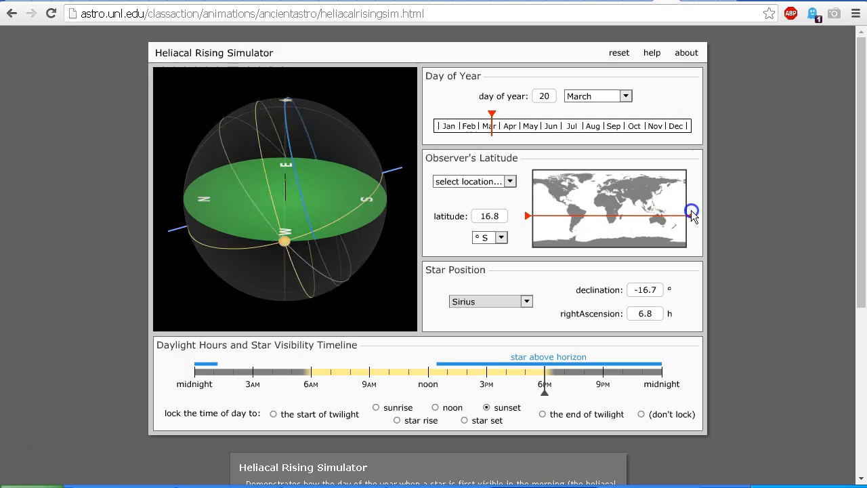
drag(691, 210, 691, 188)
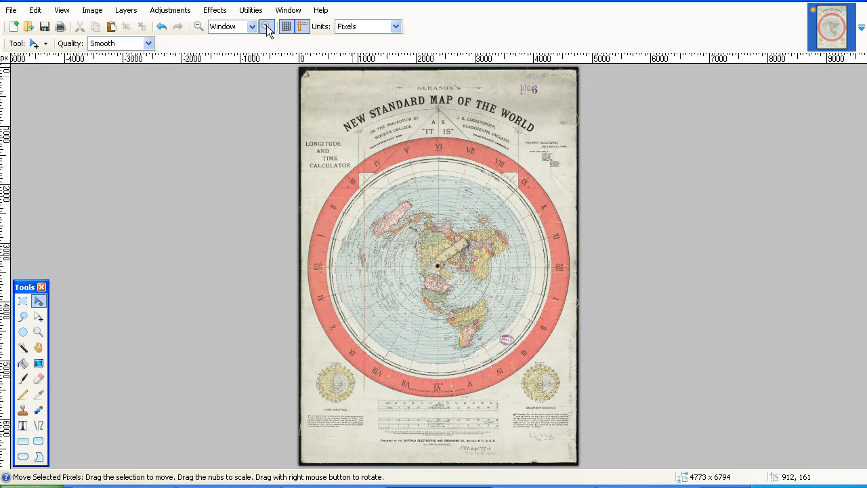
Zoom in twice on Gleason's map to the central continents around the north pole.
click(266, 27)
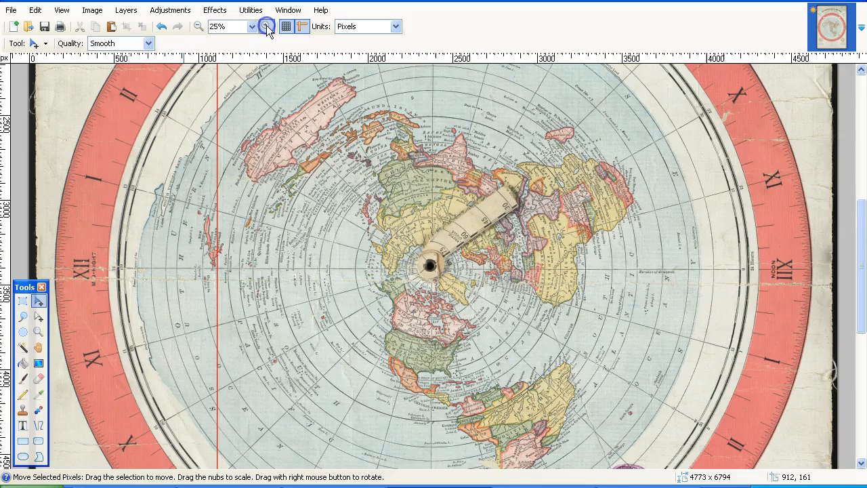
click(266, 27)
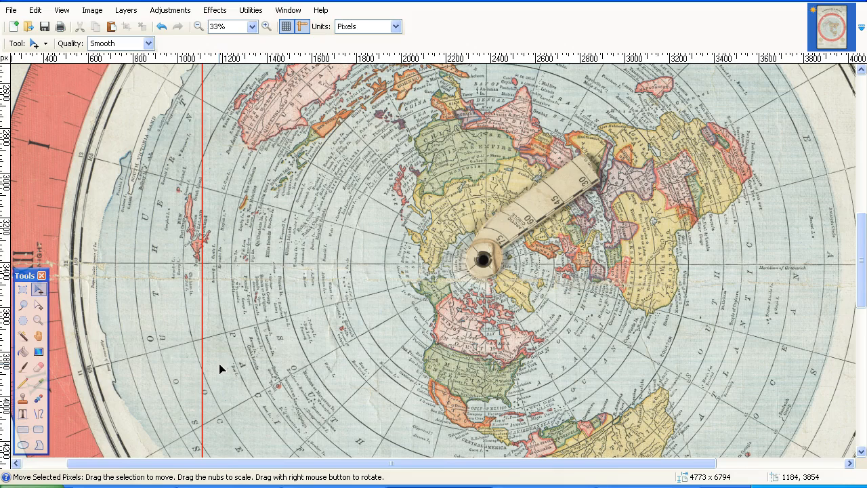
mouse_move(236, 385)
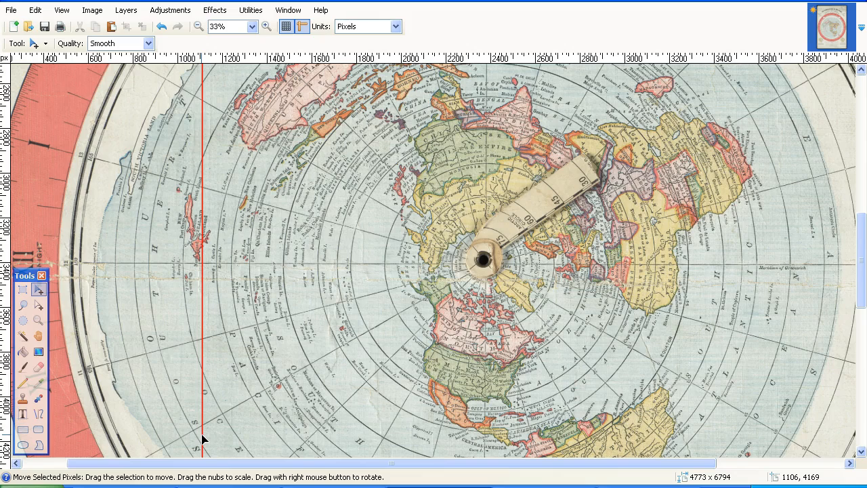
mouse_move(284, 258)
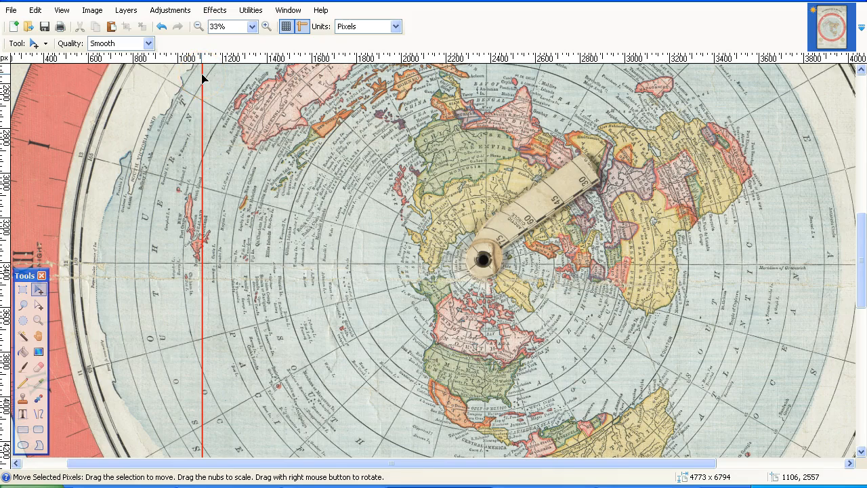
mouse_move(201, 103)
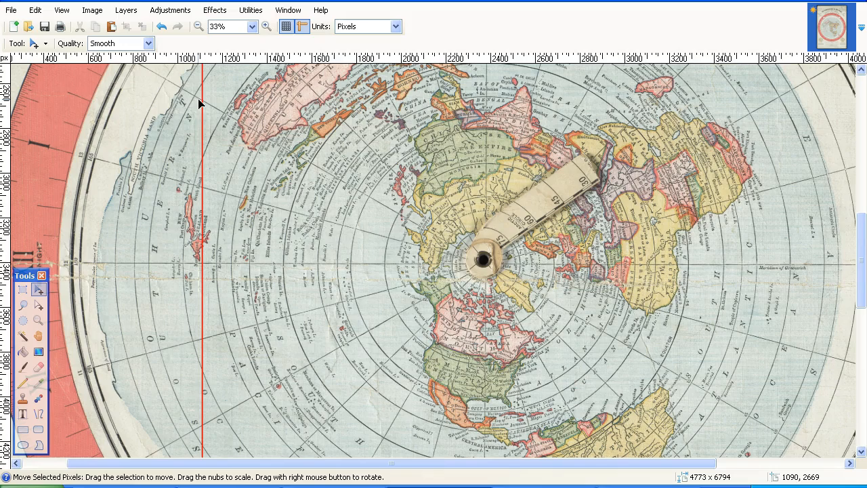
mouse_move(197, 103)
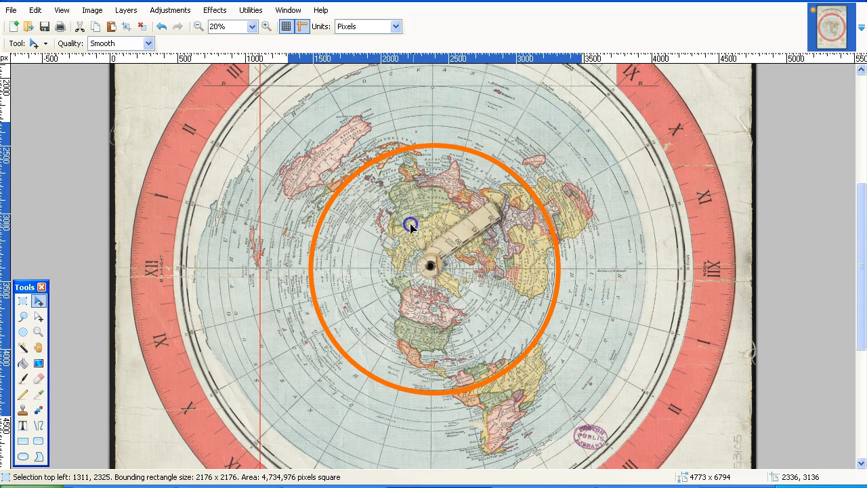
drag(412, 225, 301, 224)
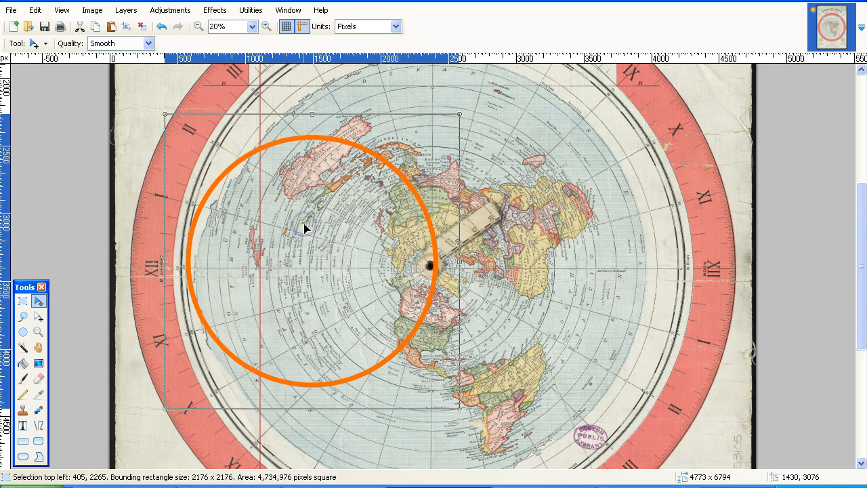
mouse_move(263, 339)
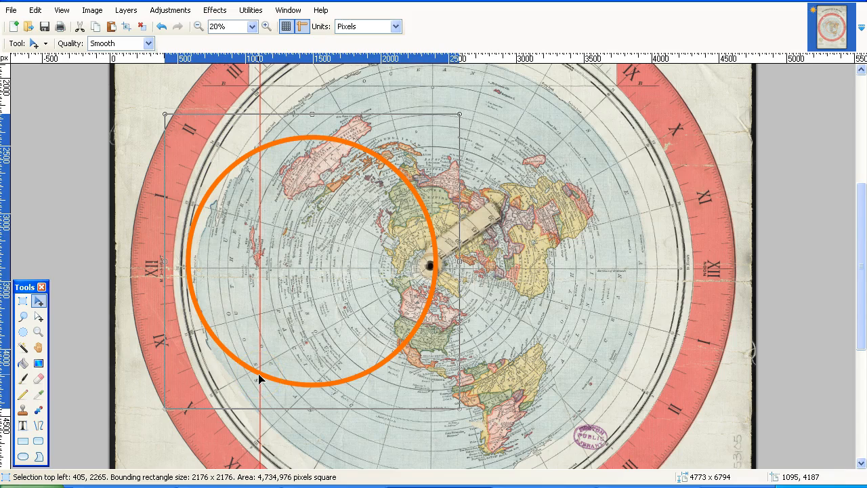
mouse_move(260, 152)
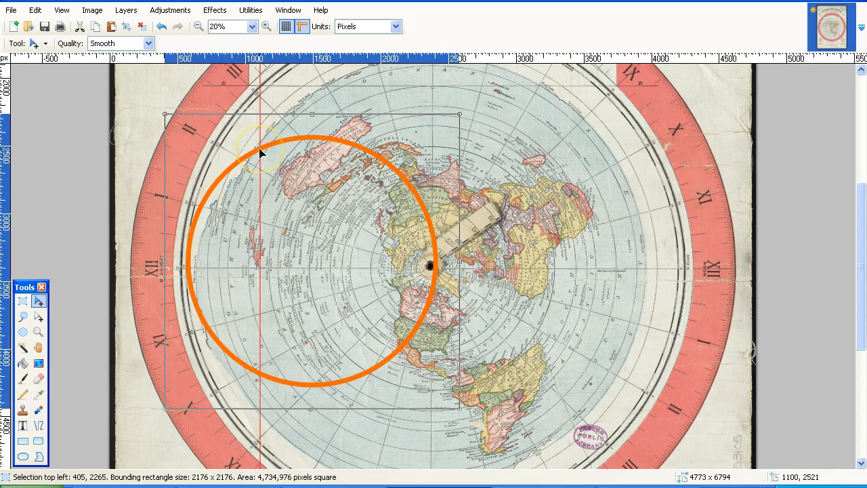
mouse_move(263, 177)
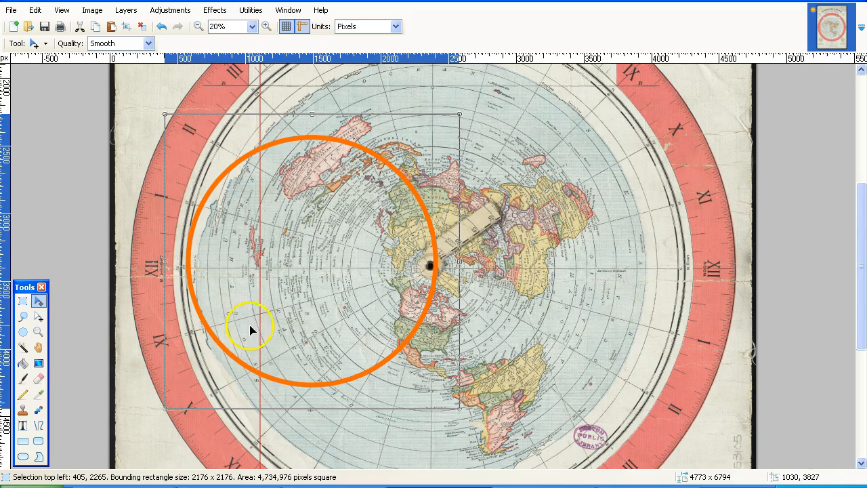
mouse_move(230, 171)
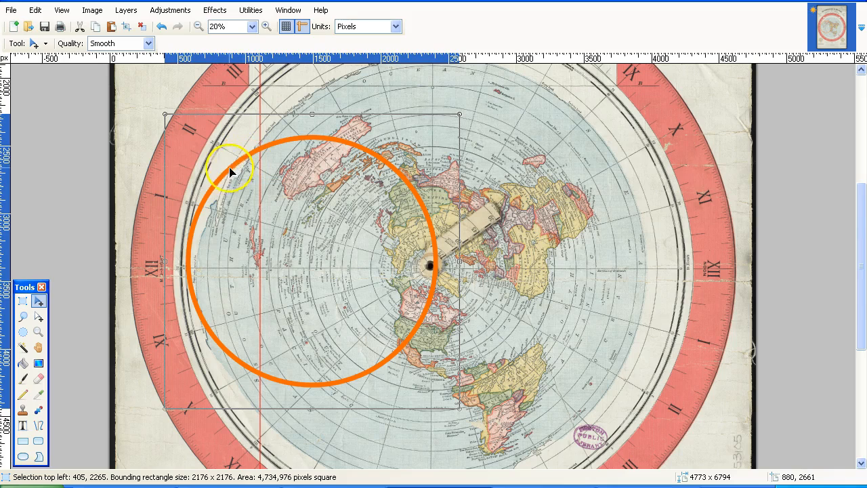
mouse_move(268, 385)
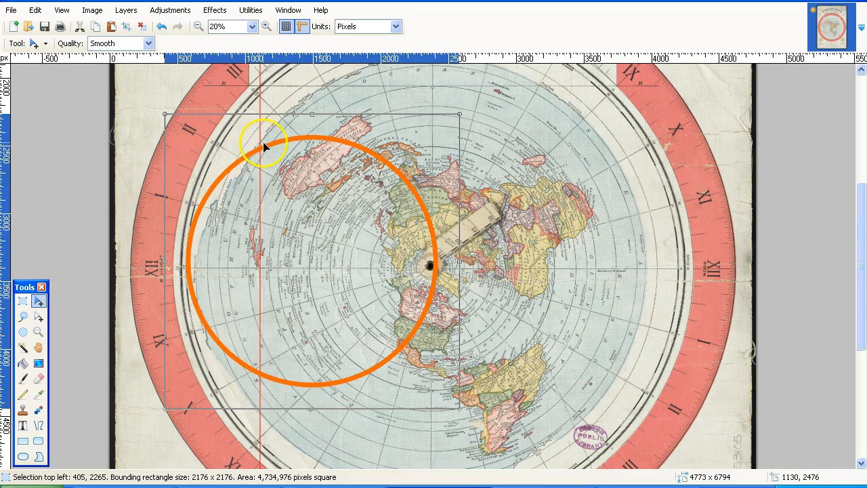
mouse_move(271, 369)
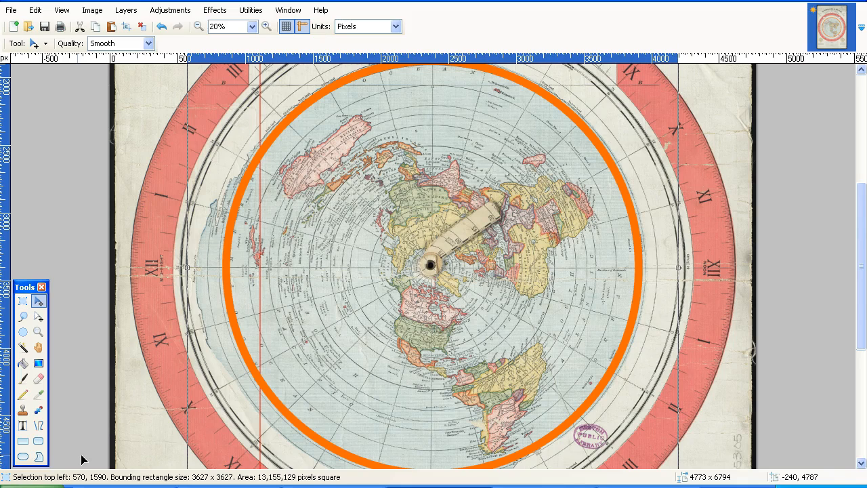
mouse_move(263, 387)
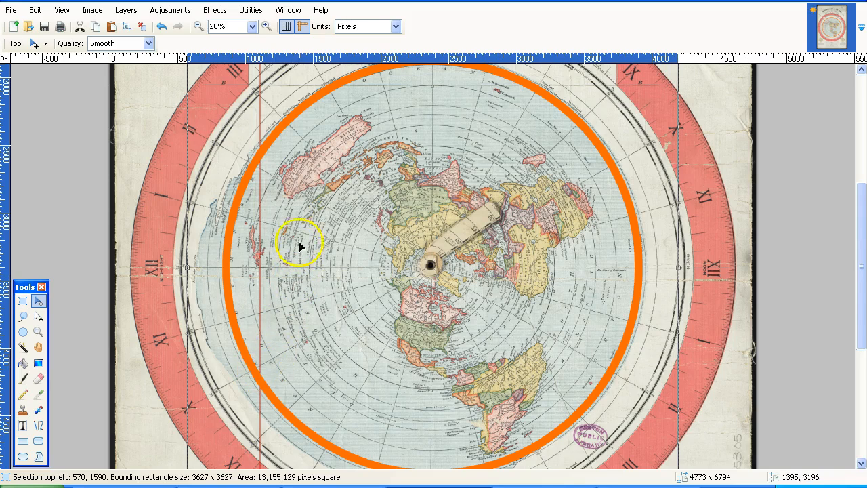
mouse_move(266, 387)
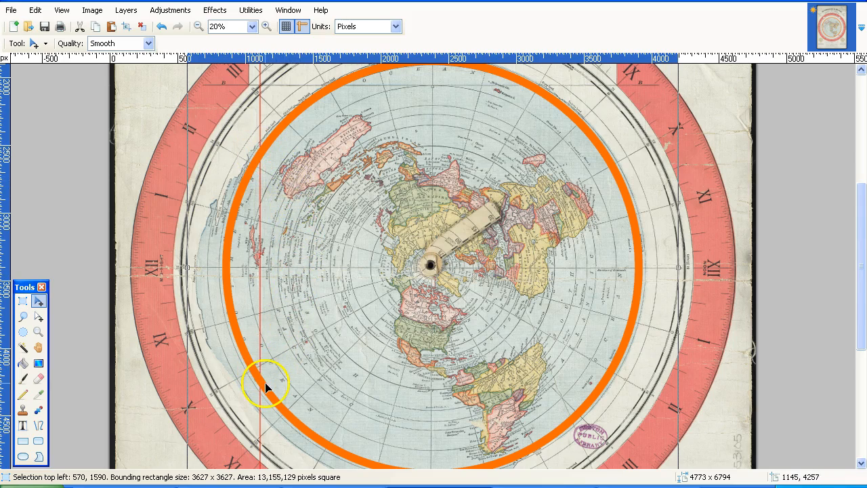
mouse_move(230, 309)
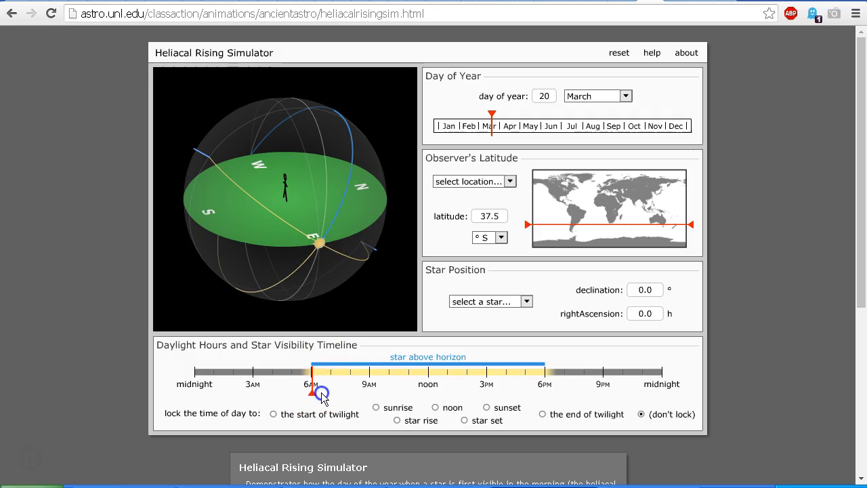
Move the Daylight Hours time marker from 6 AM through noon toward sunset.
drag(312, 393, 328, 393)
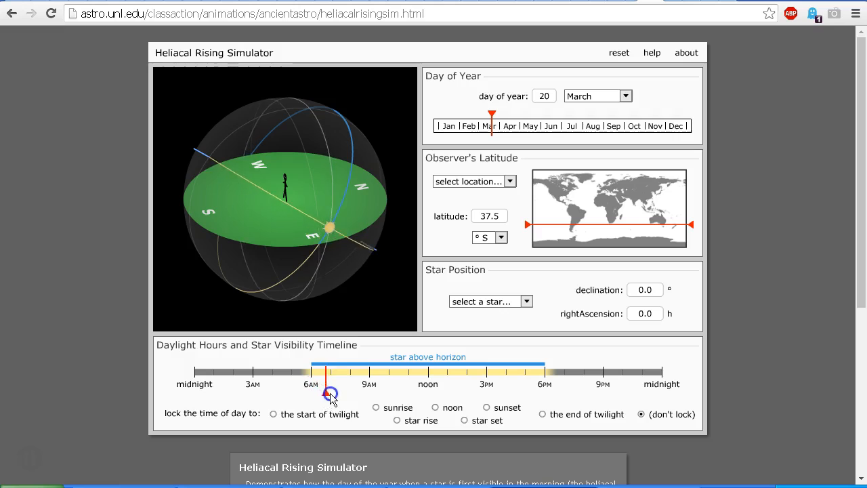
drag(331, 393, 418, 393)
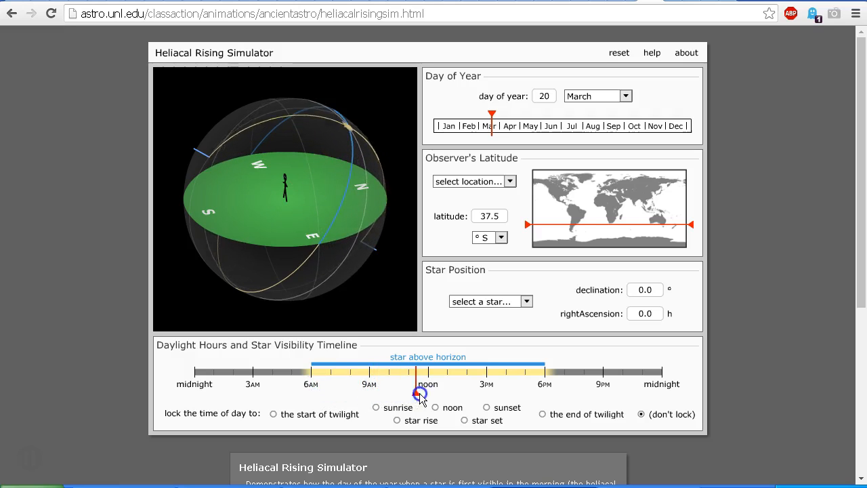
drag(417, 396, 512, 396)
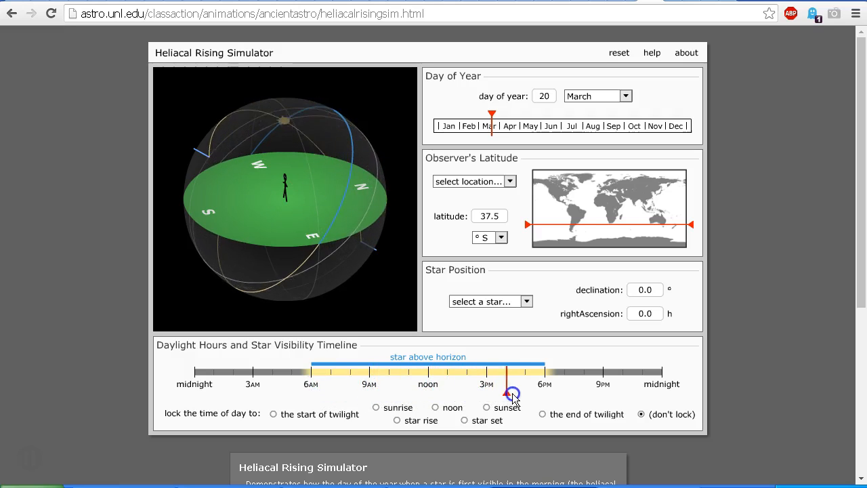
drag(512, 394, 545, 395)
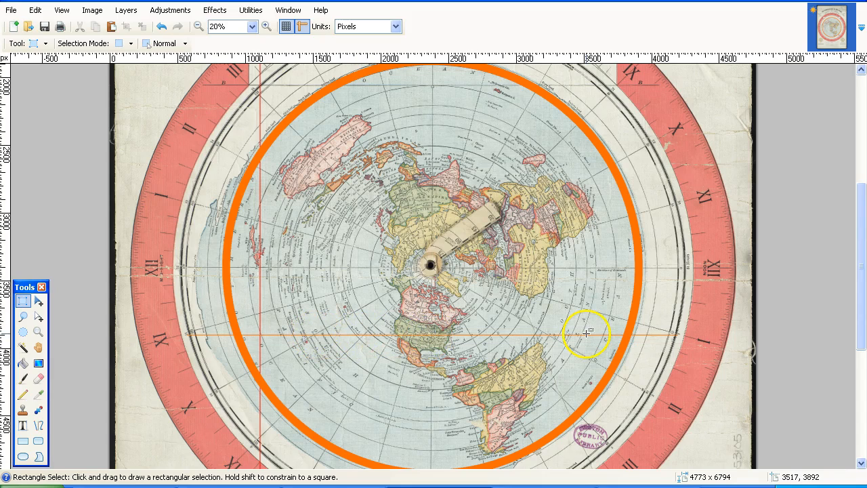
mouse_move(274, 336)
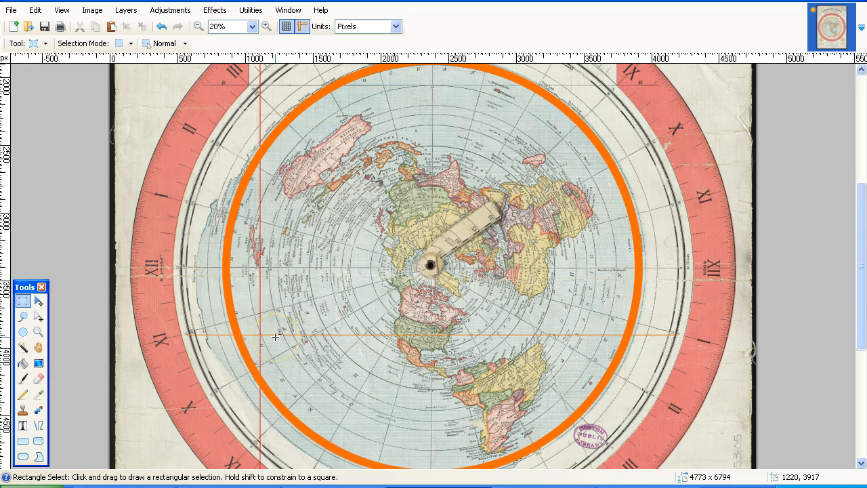
mouse_move(268, 336)
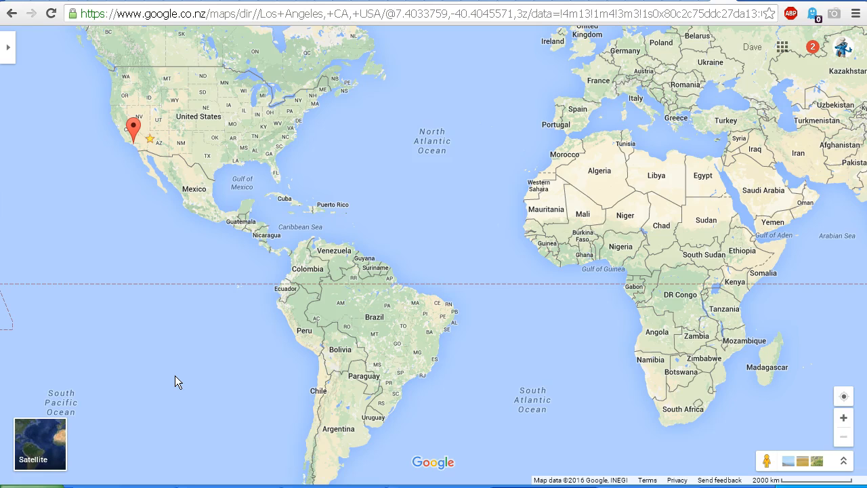
mouse_move(172, 374)
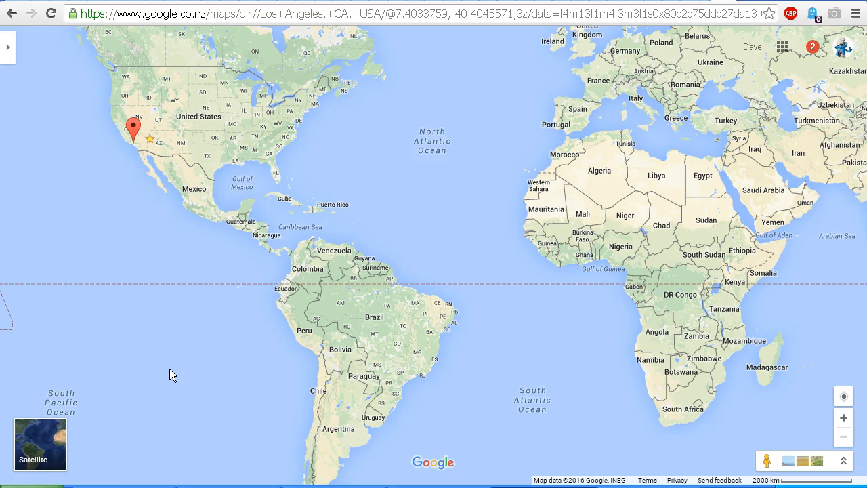
mouse_move(187, 120)
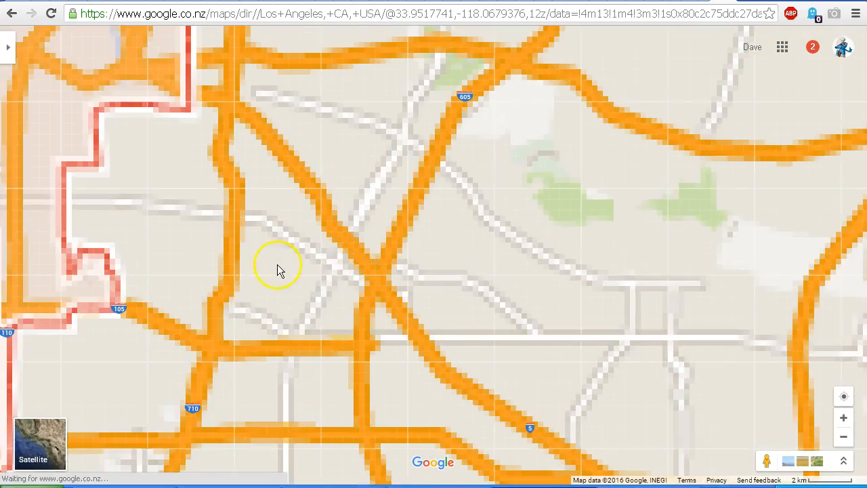
Pan and zoom into south Los Angeles until streets around Slauson Avenue show.
drag(282, 268, 517, 257)
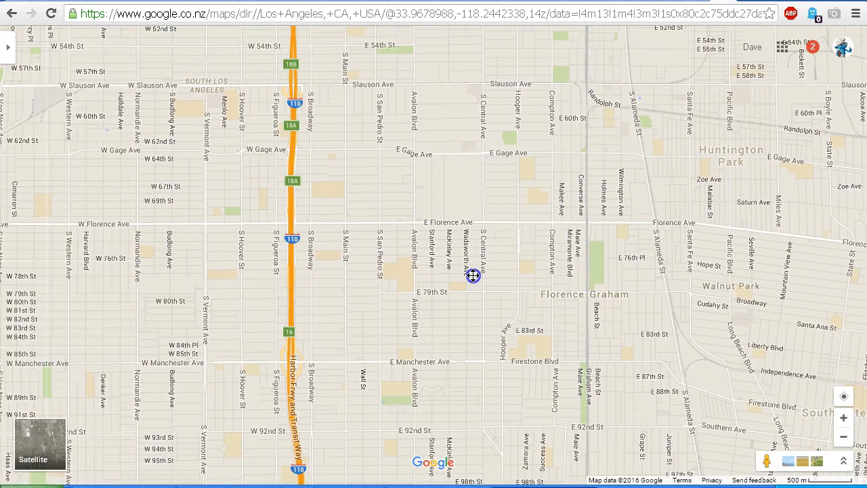
click(361, 233)
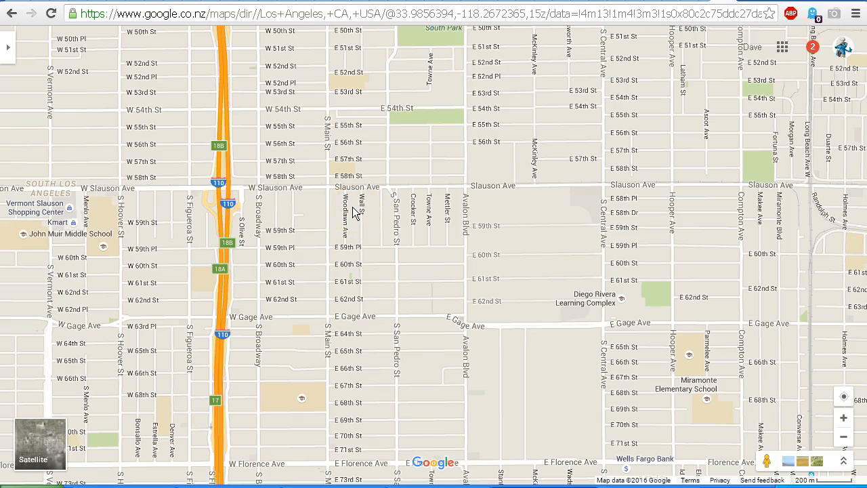
click(332, 209)
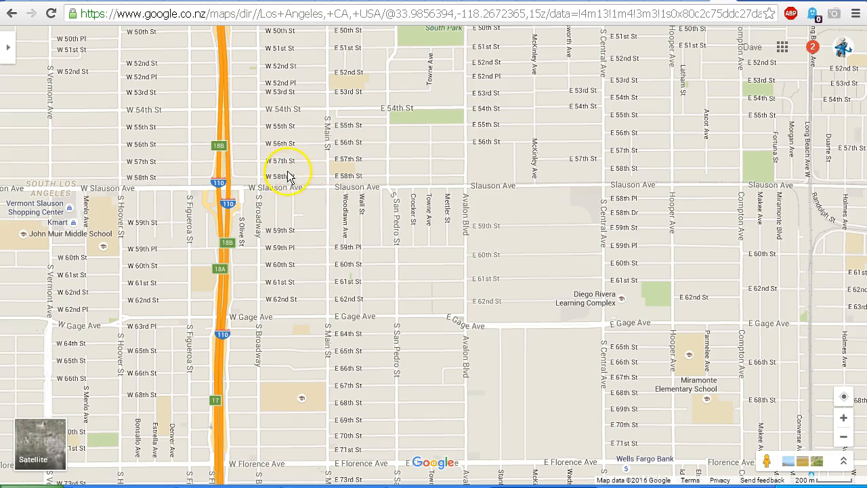
mouse_move(237, 166)
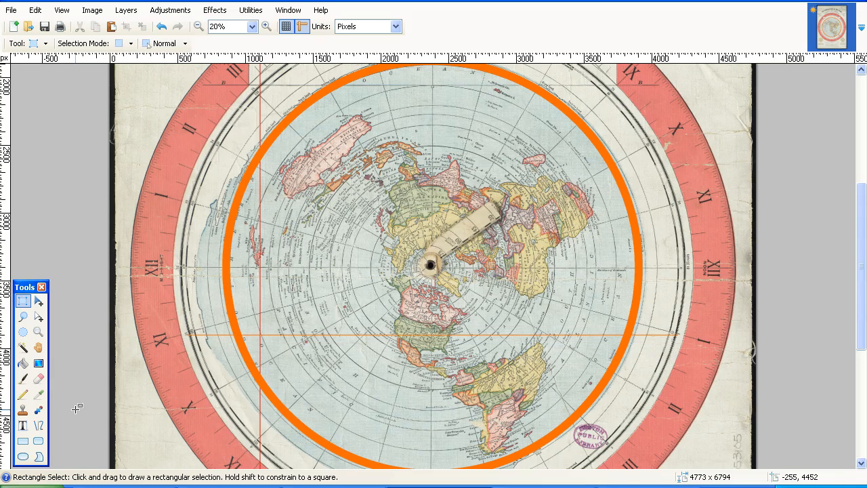
mouse_move(76, 407)
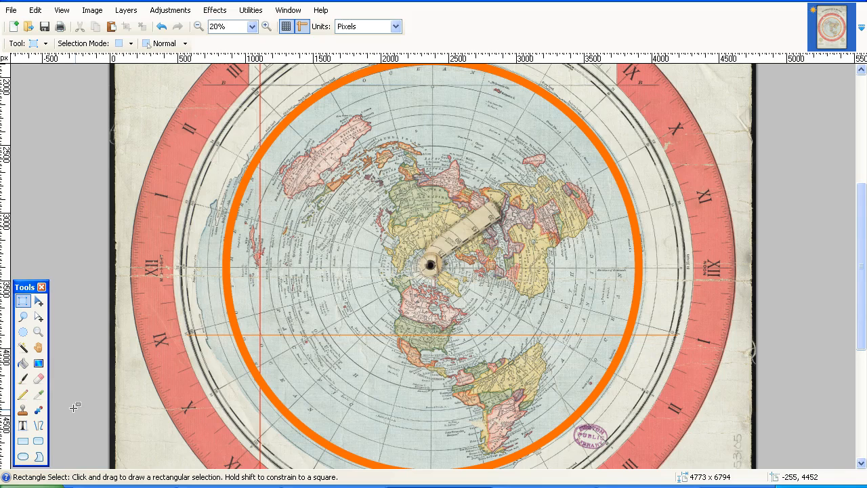